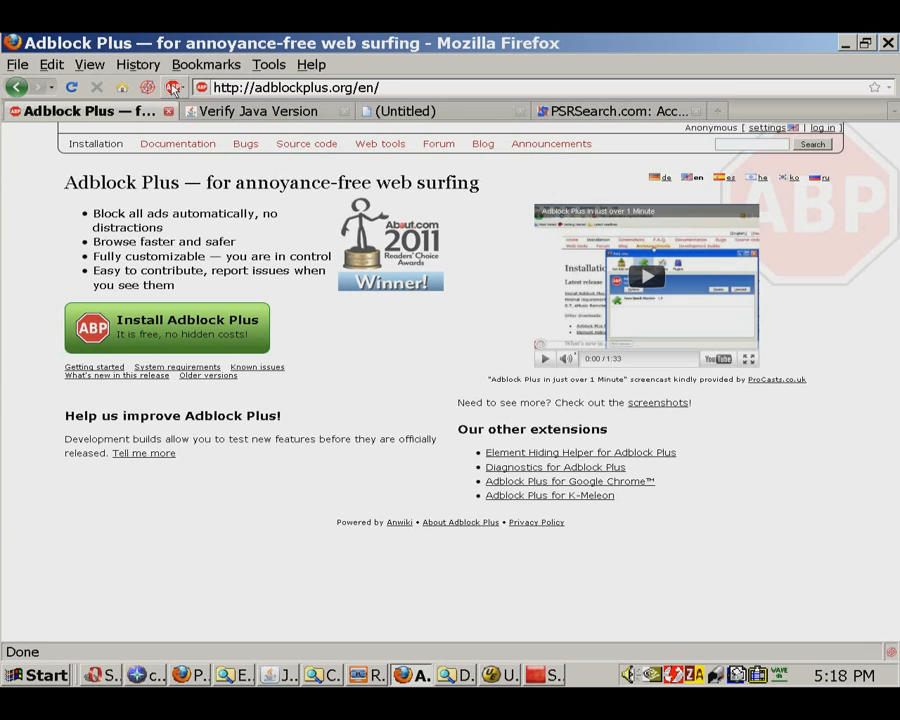
{"action": "mouse_move", "coordinate": [172, 88]}
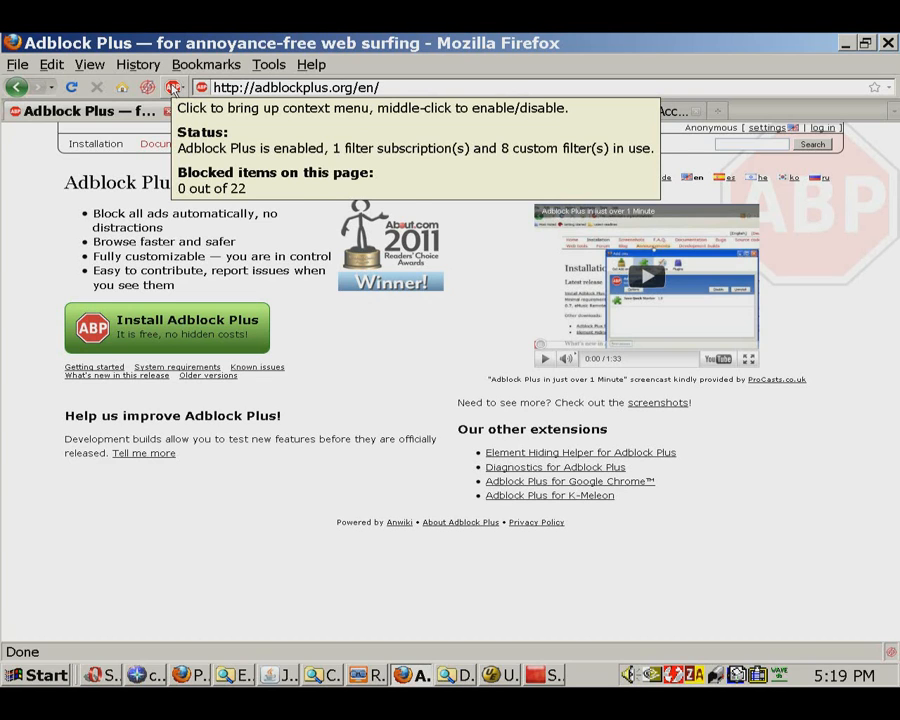
- Switch from the Adblock Plus status page to the Verify Java Version page
{"action": "left_click", "coordinate": [264, 112]}
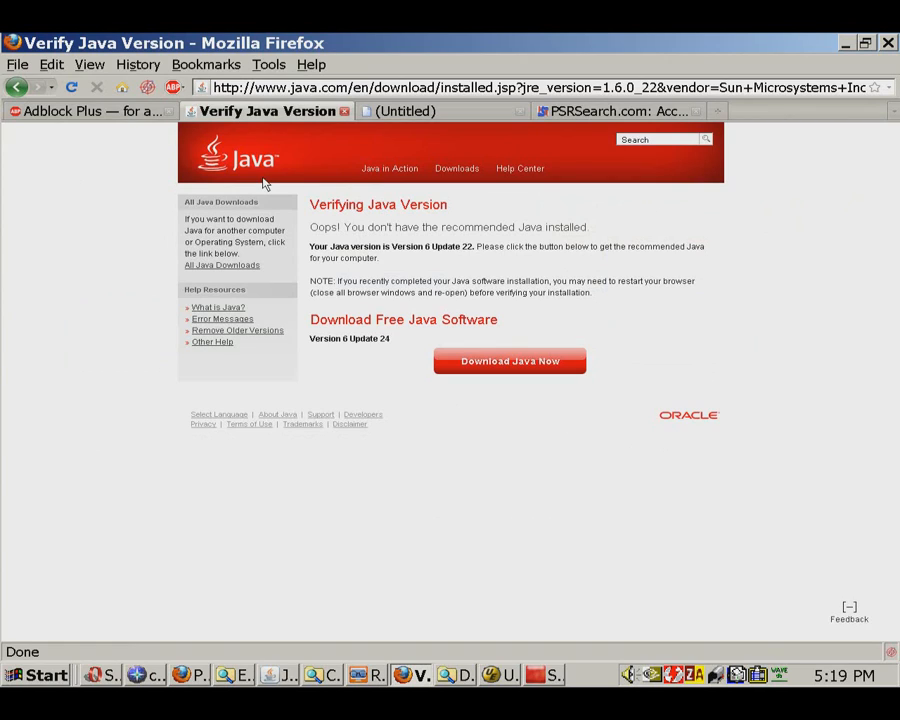
- Acknowledge the Java result and bring up the PSRSearch.com iPad 2 search with its domain prompt
{"action": "left_click", "coordinate": [848, 608]}
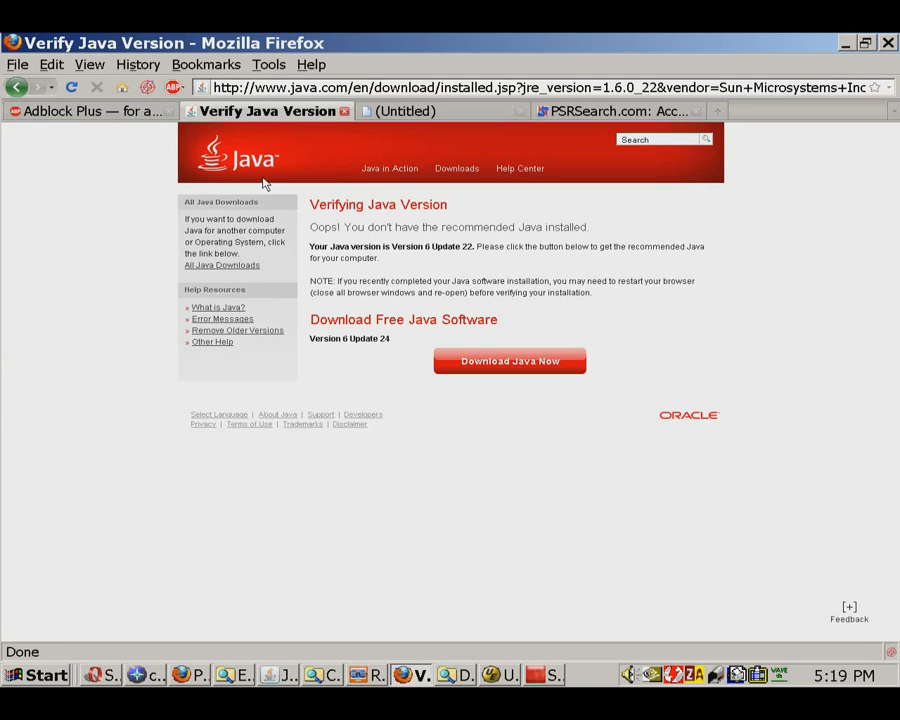
{"action": "left_click", "coordinate": [848, 608]}
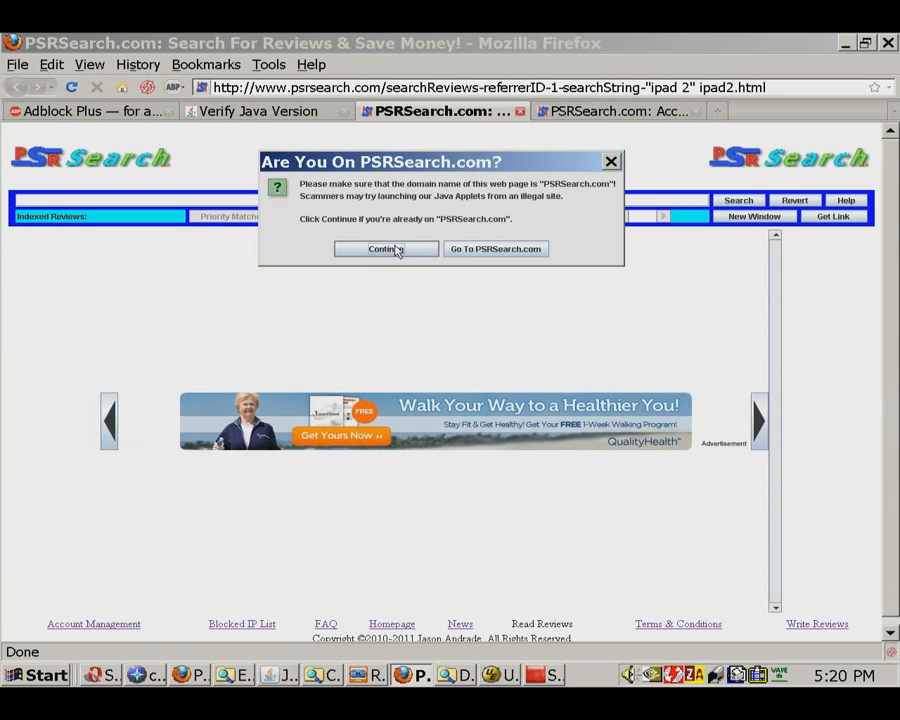
- Confirm staying on PSRSearch.com so the iPad 2 review results can open
{"action": "left_click", "coordinate": [384, 248]}
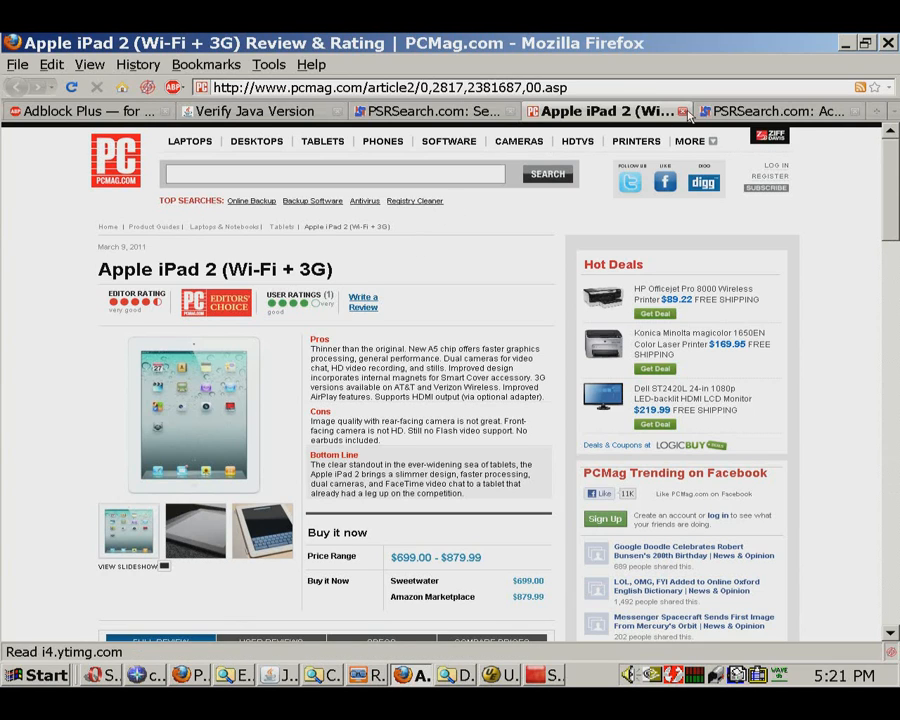
{"action": "left_click", "coordinate": [440, 110]}
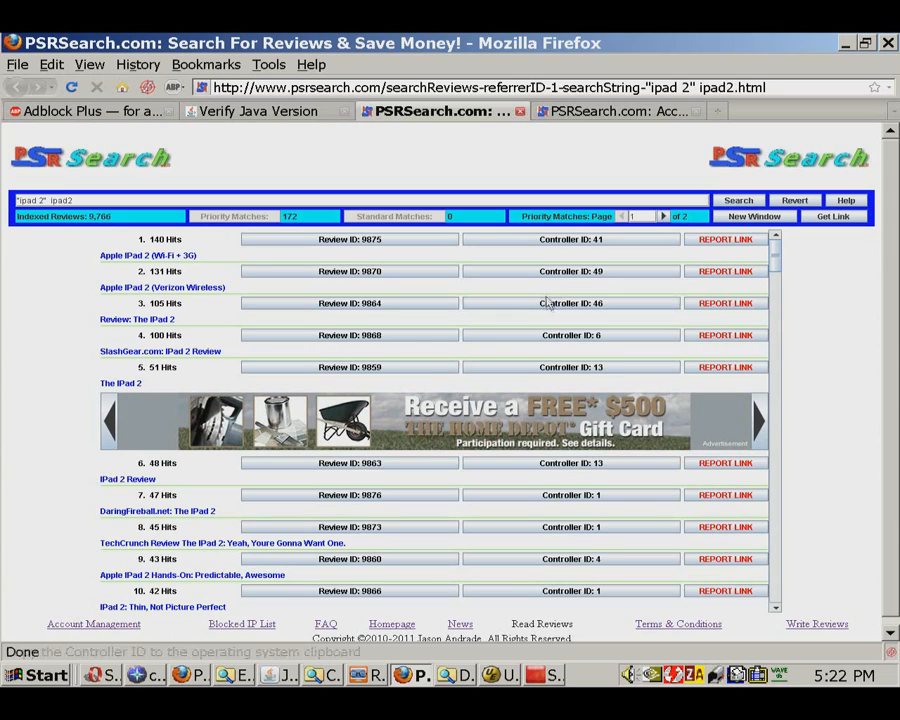
{"action": "mouse_move", "coordinate": [816, 624]}
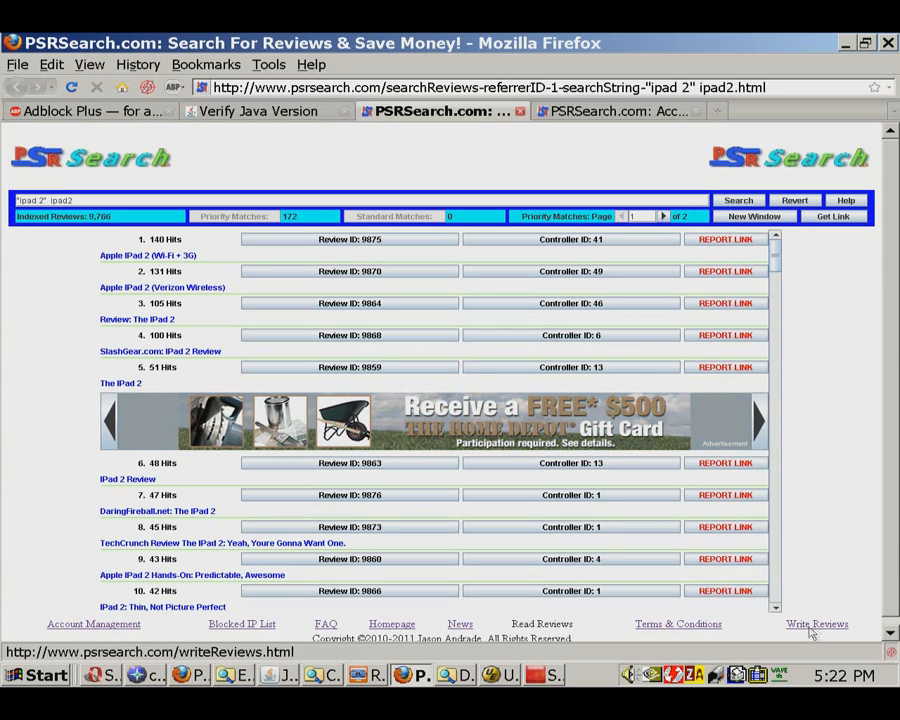
- Visit the Write Reviews page, then the Account Management page with its role panels
{"action": "left_click", "coordinate": [816, 624]}
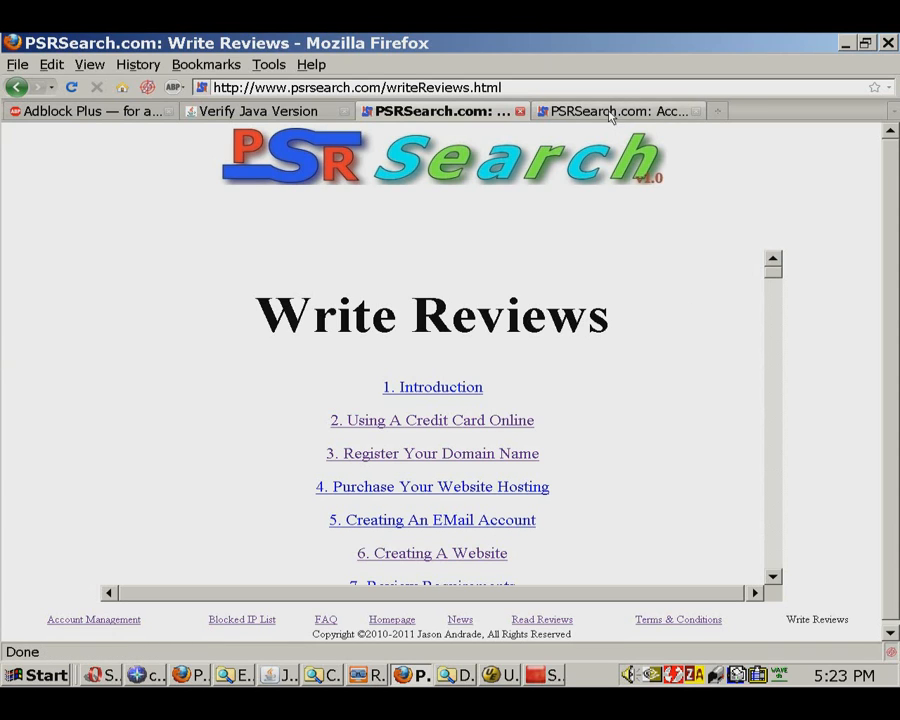
{"action": "left_click", "coordinate": [616, 112]}
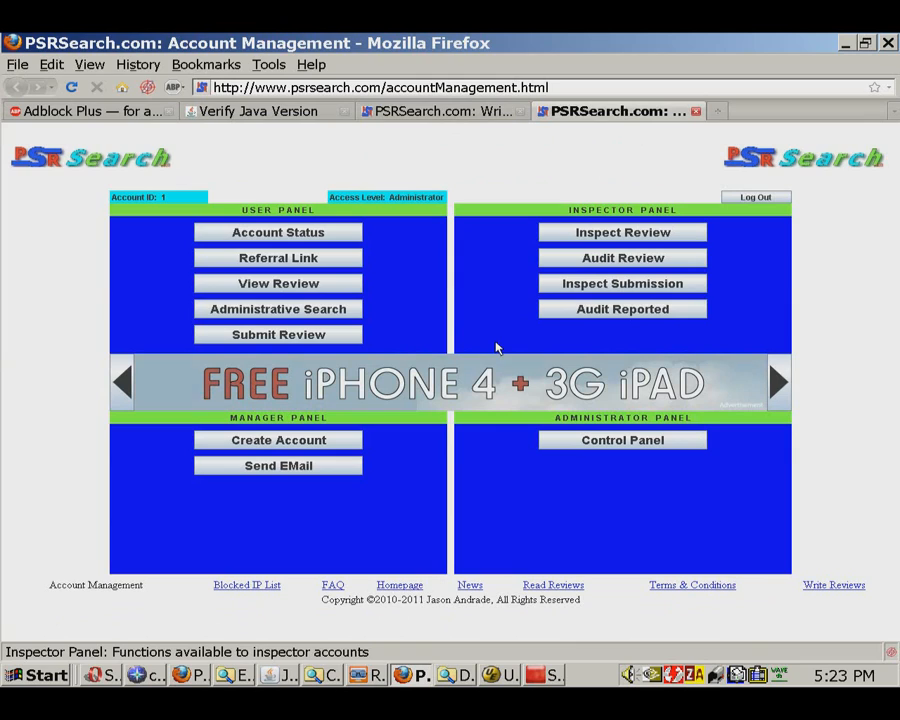